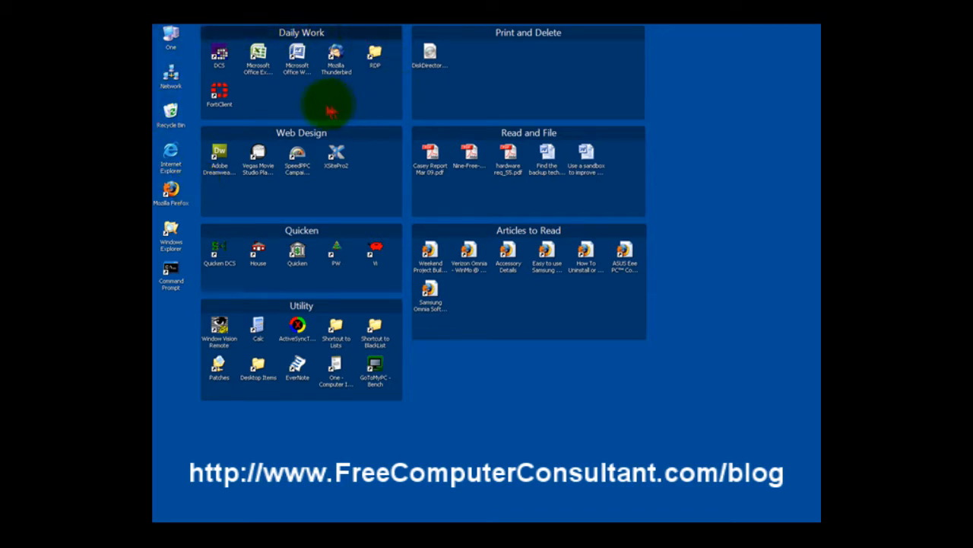
{"action": "mouse_move", "coordinate": [190, 150]}
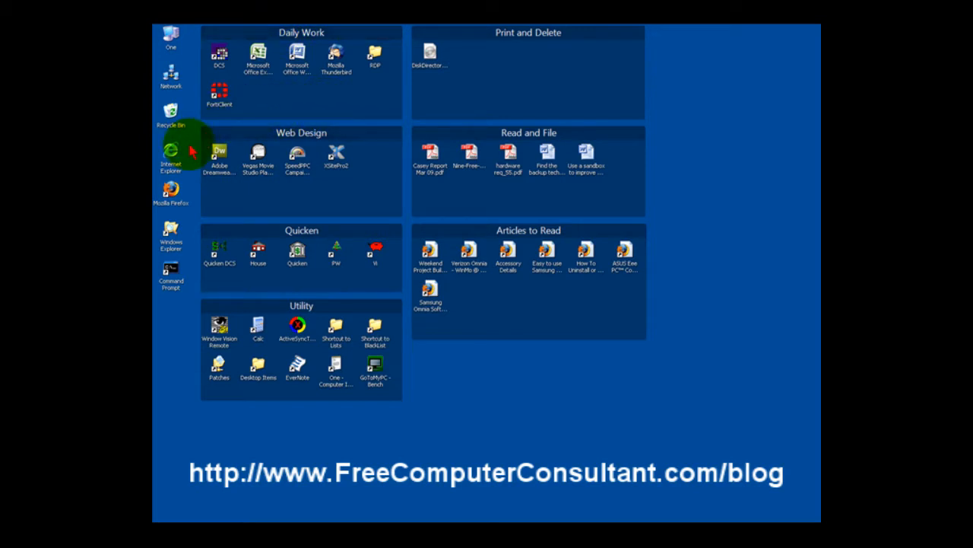
{"action": "mouse_move", "coordinate": [281, 114]}
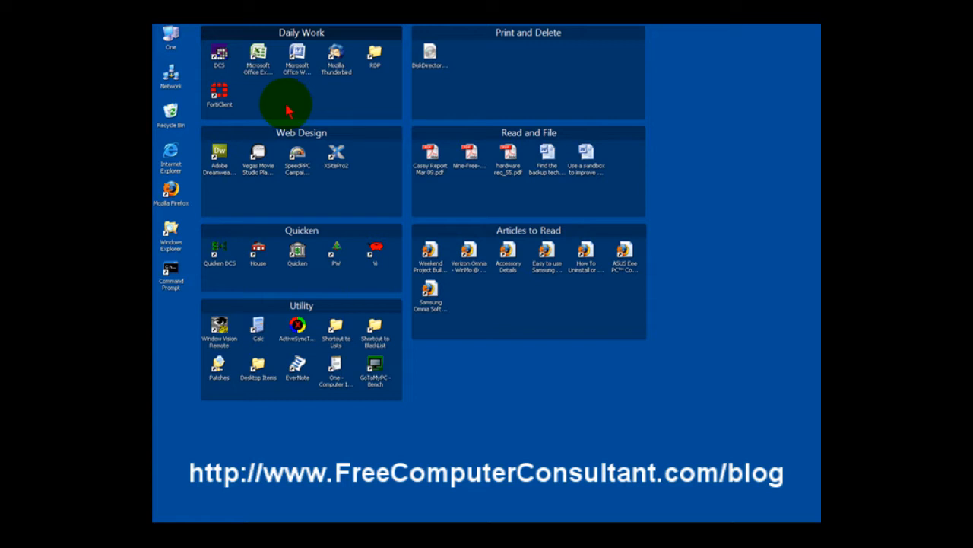
{"action": "mouse_move", "coordinate": [312, 102]}
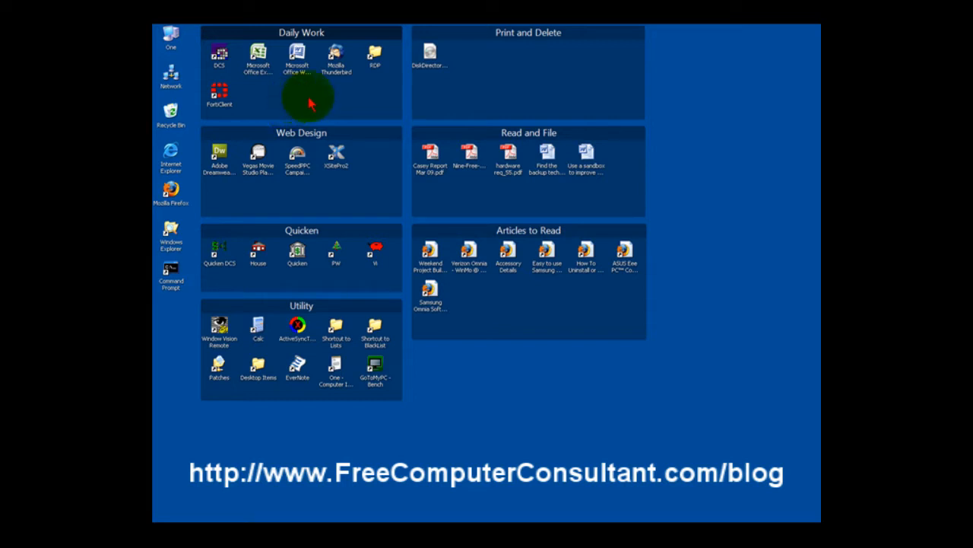
{"action": "mouse_move", "coordinate": [296, 53]}
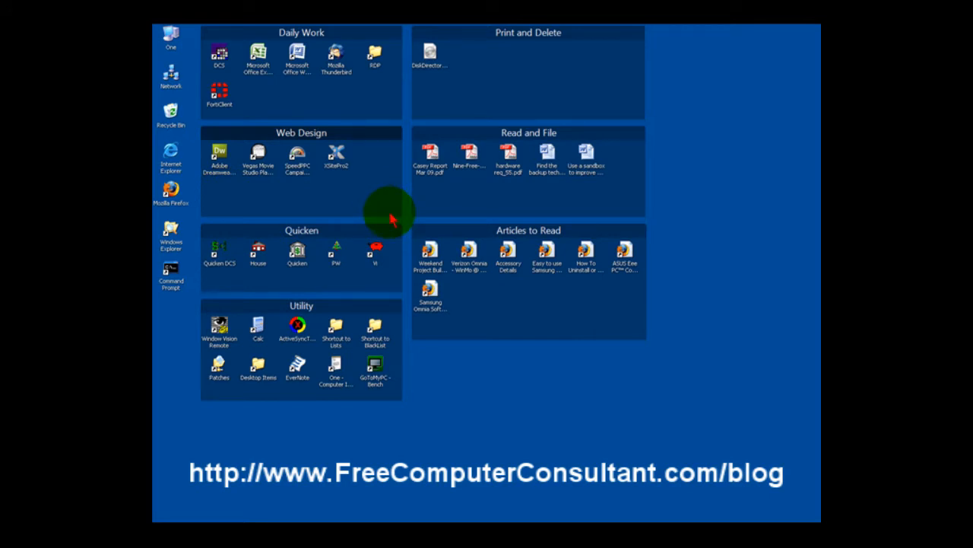
{"action": "mouse_move", "coordinate": [590, 236]}
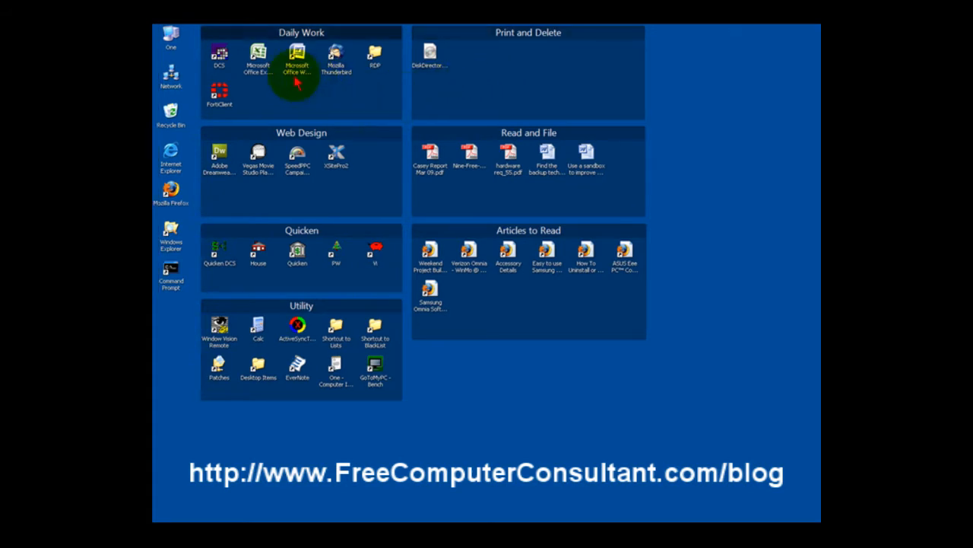
{"action": "mouse_move", "coordinate": [197, 82]}
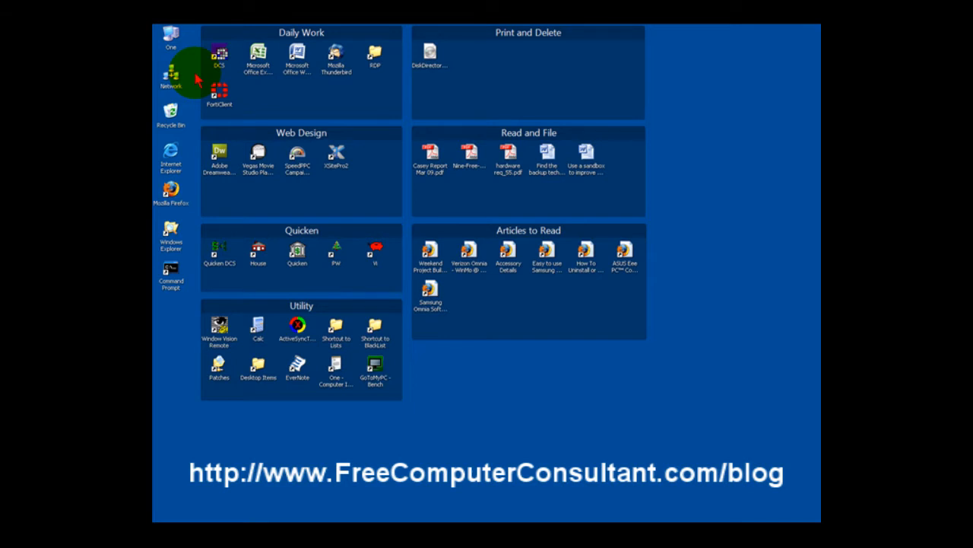
{"action": "right_click", "coordinate": [170, 72]}
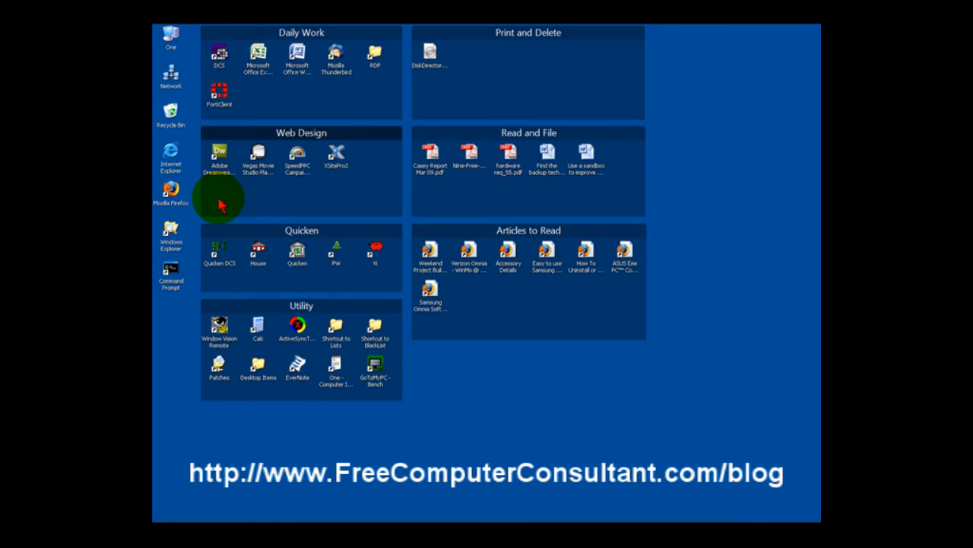
{"action": "mouse_move", "coordinate": [350, 110]}
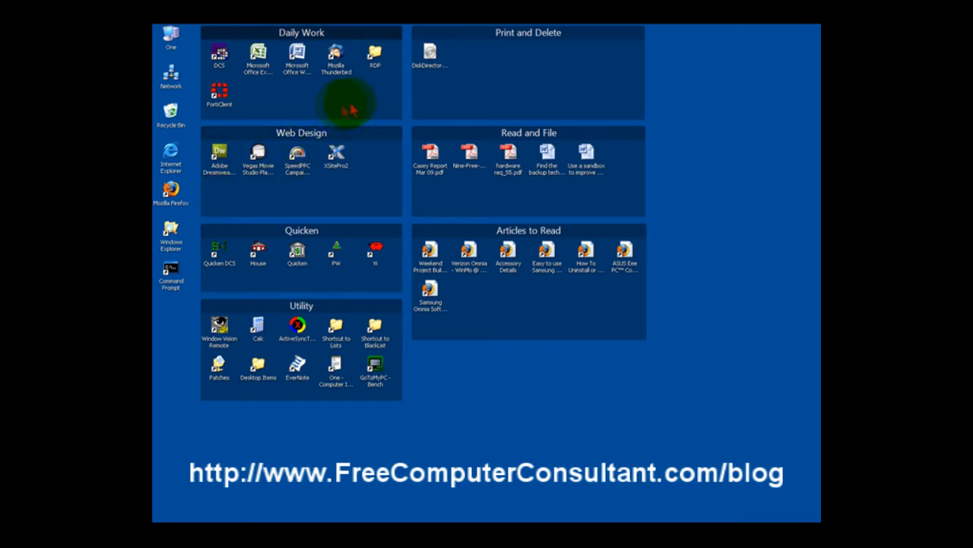
{"action": "mouse_move", "coordinate": [479, 95]}
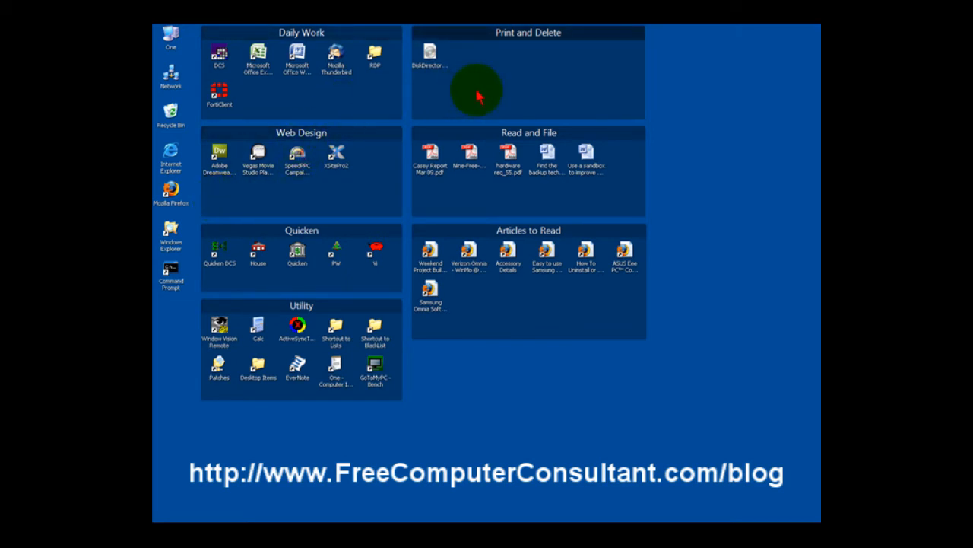